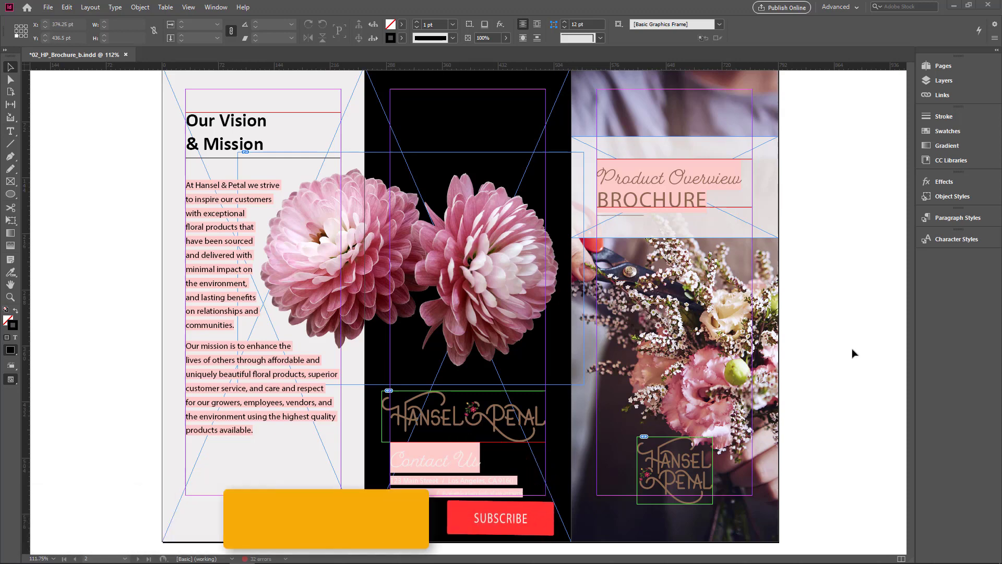
Step: Open the brochure's Document Setup dialog from the File menu
left_click(500, 519)
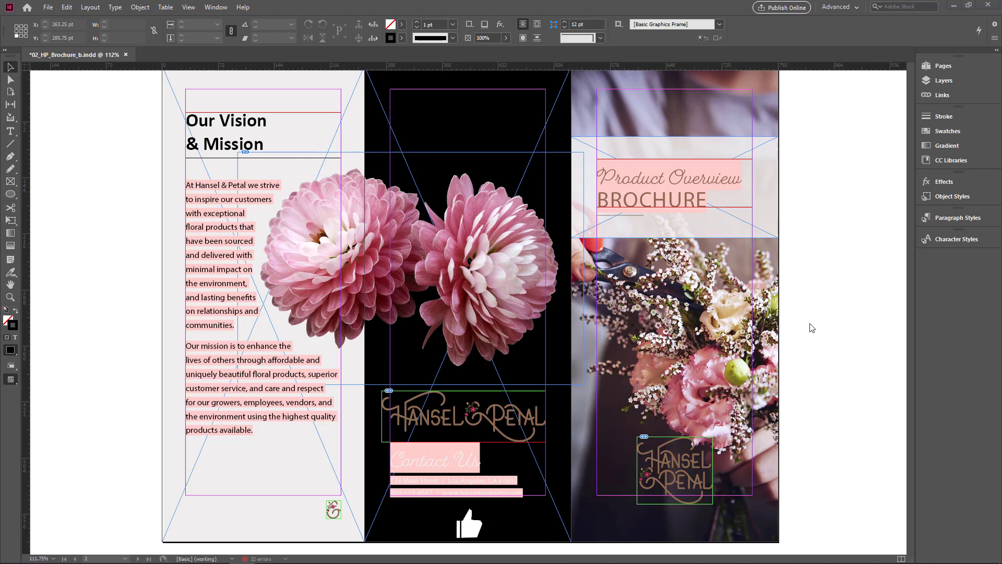
left_click(468, 526)
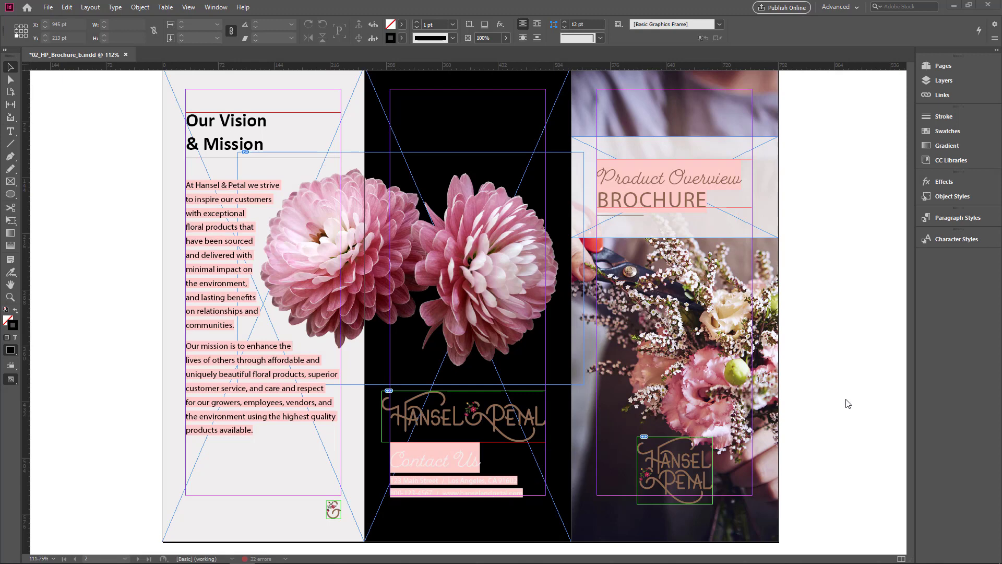
mouse_move(817, 420)
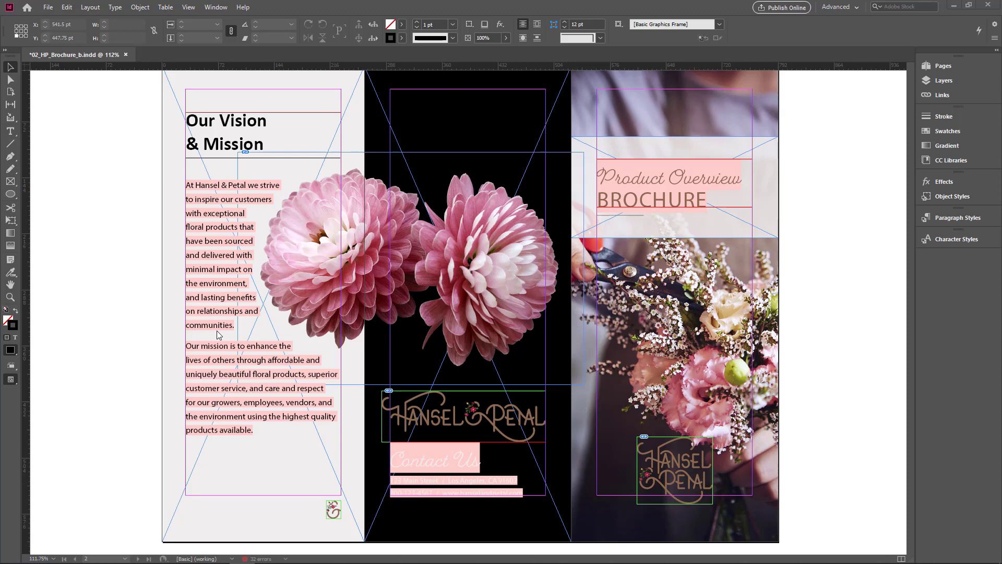
mouse_move(261, 377)
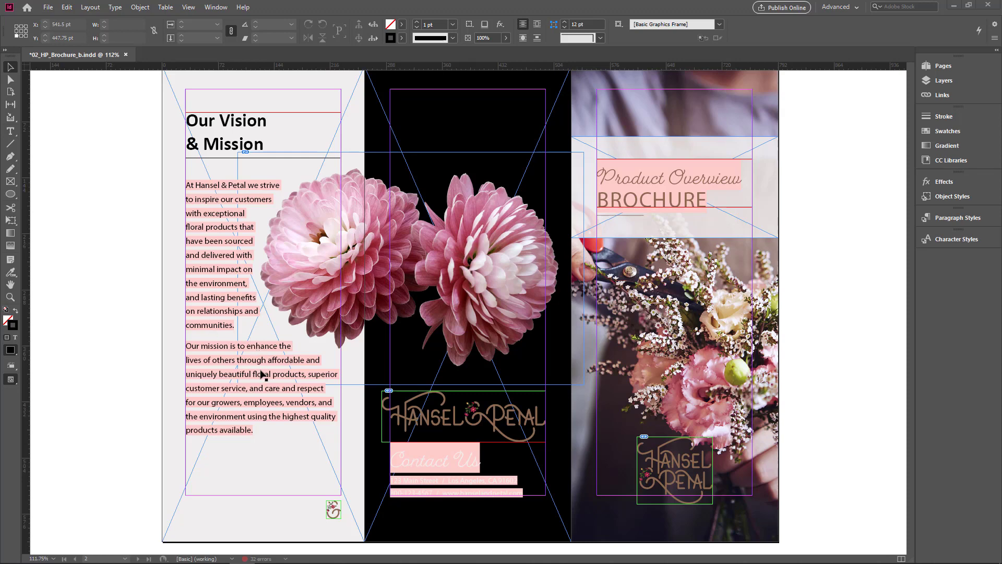
left_click(49, 8)
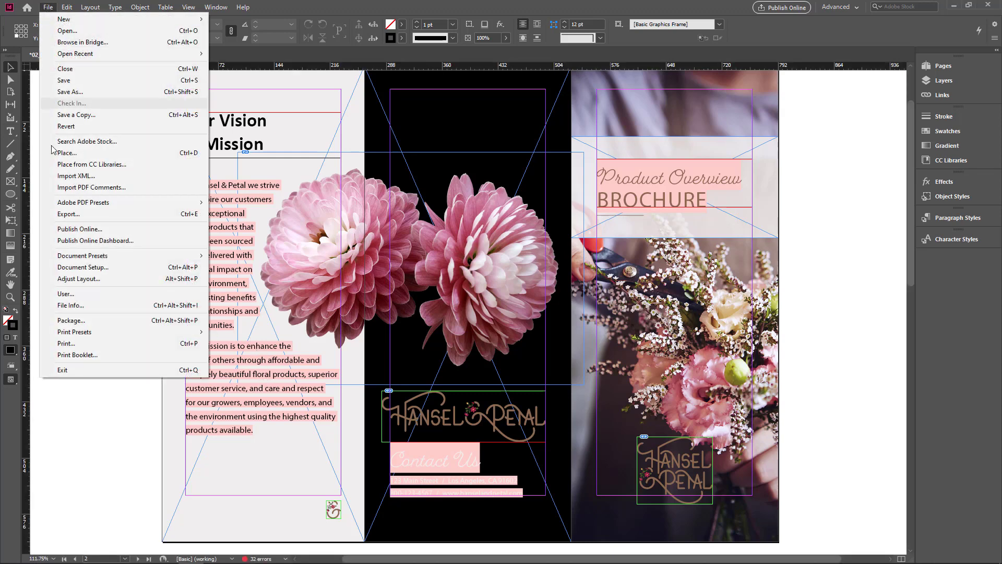
left_click(82, 267)
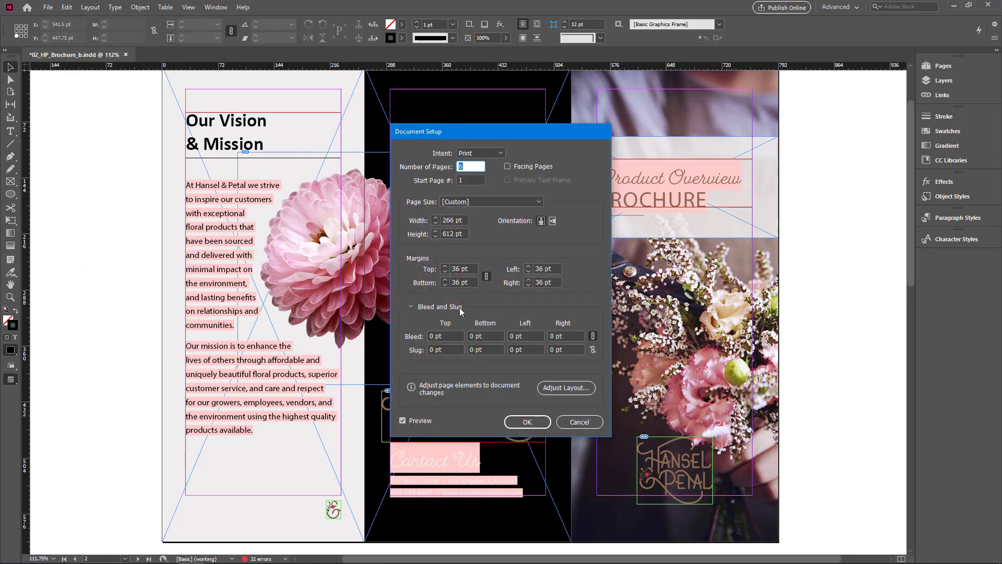
mouse_move(415, 339)
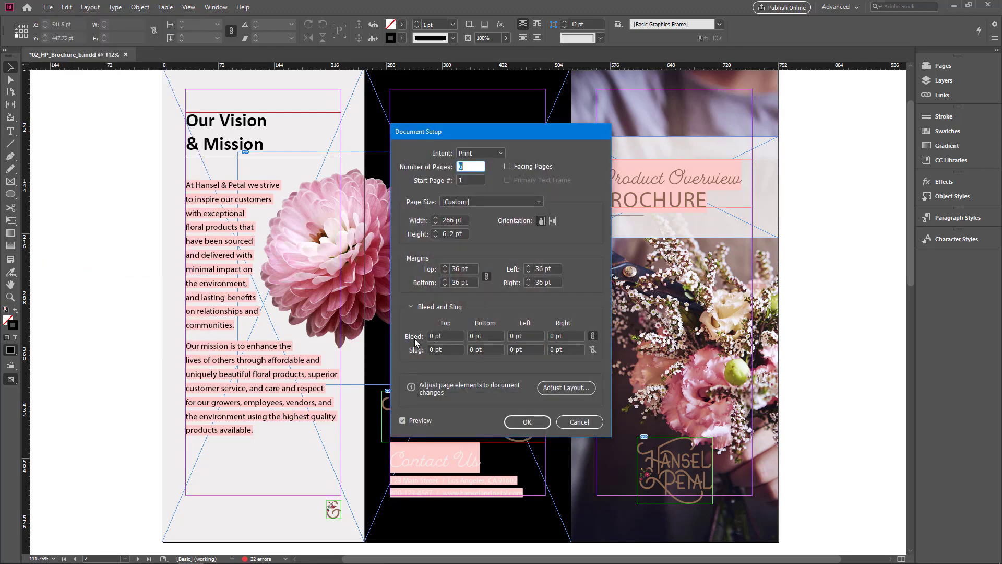
mouse_move(417, 363)
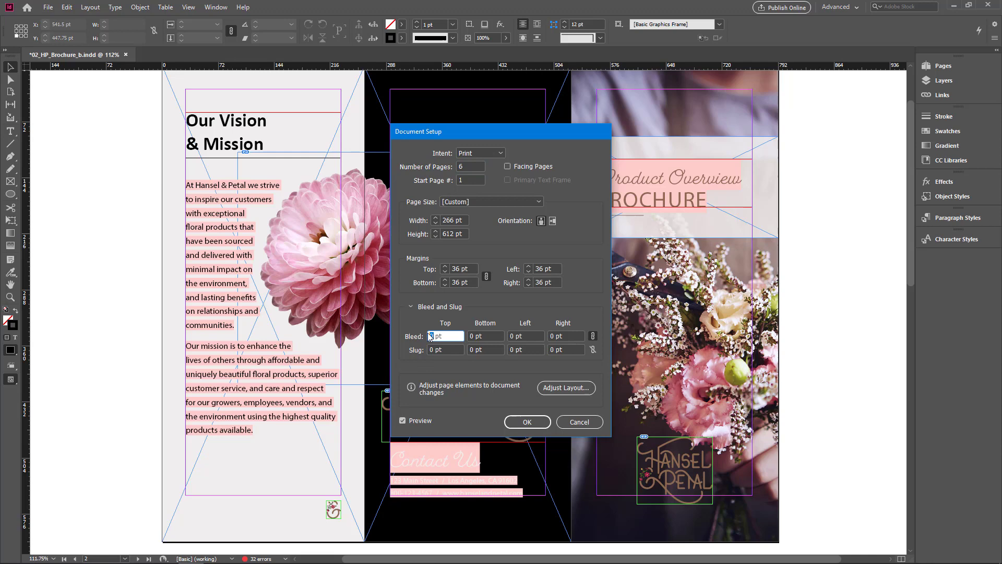
mouse_move(950, 496)
type("9")
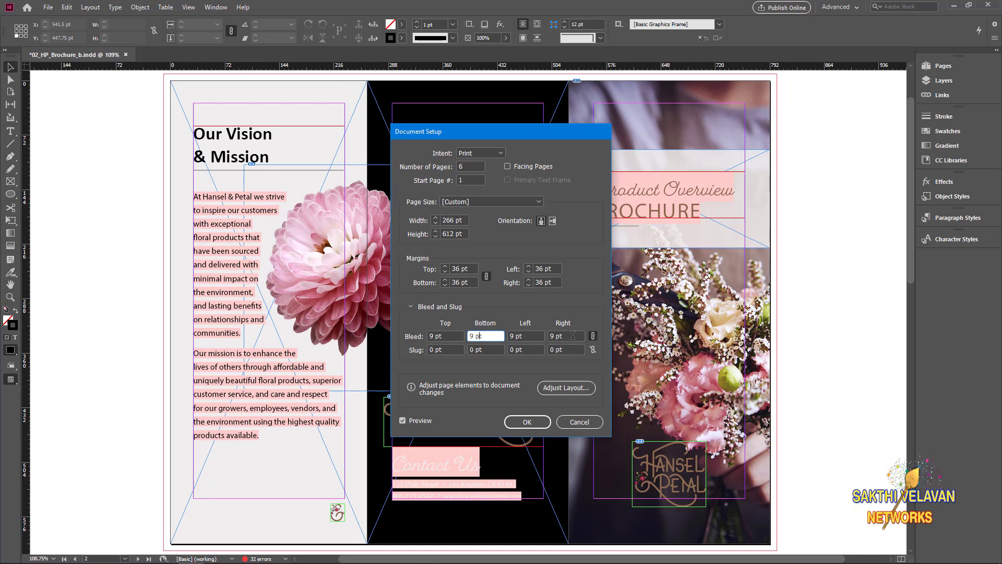
mouse_move(593, 335)
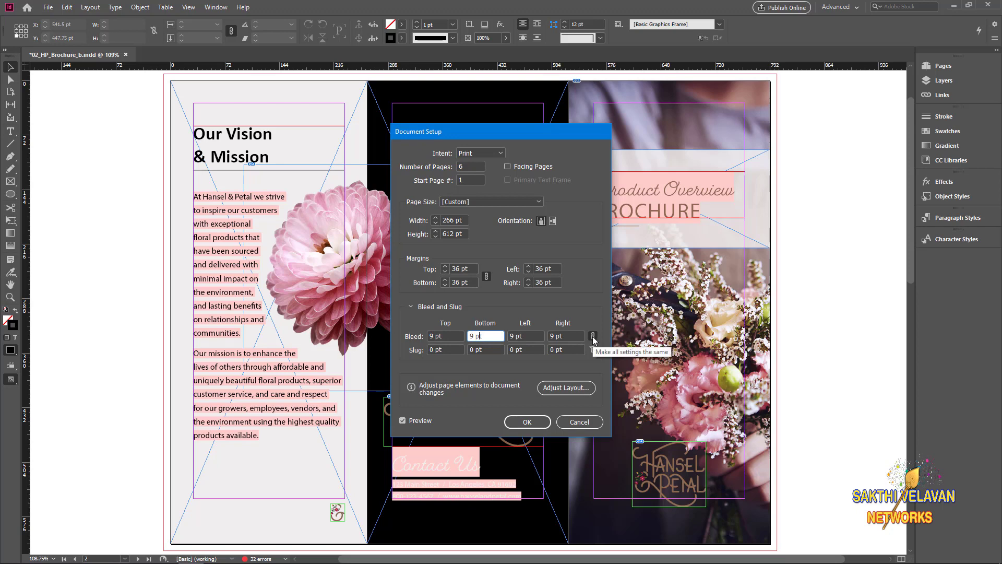
Step: Toggle the bleed preview, enter a 36 pt top slug, and confirm Document Setup
left_click(402, 420)
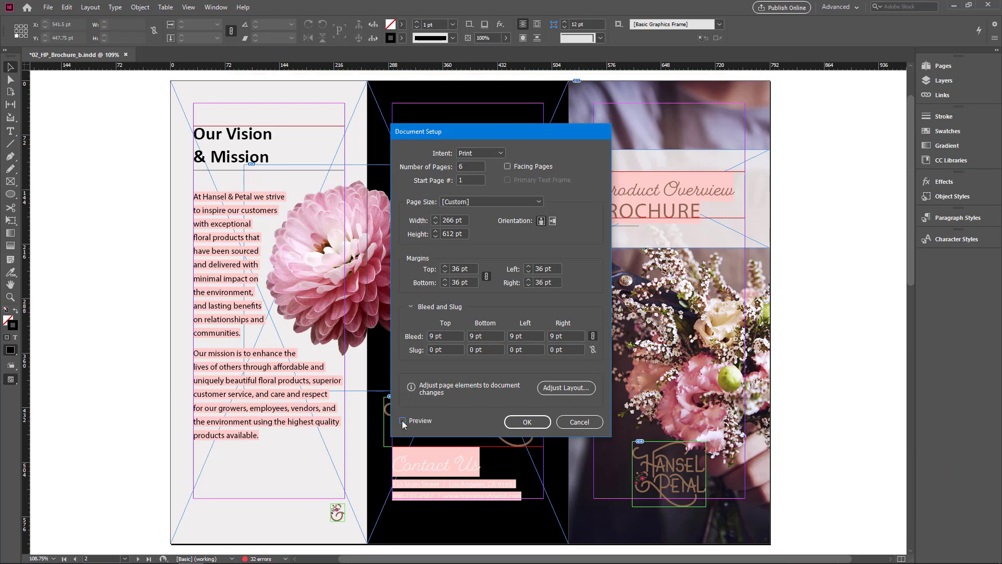
left_click(403, 420)
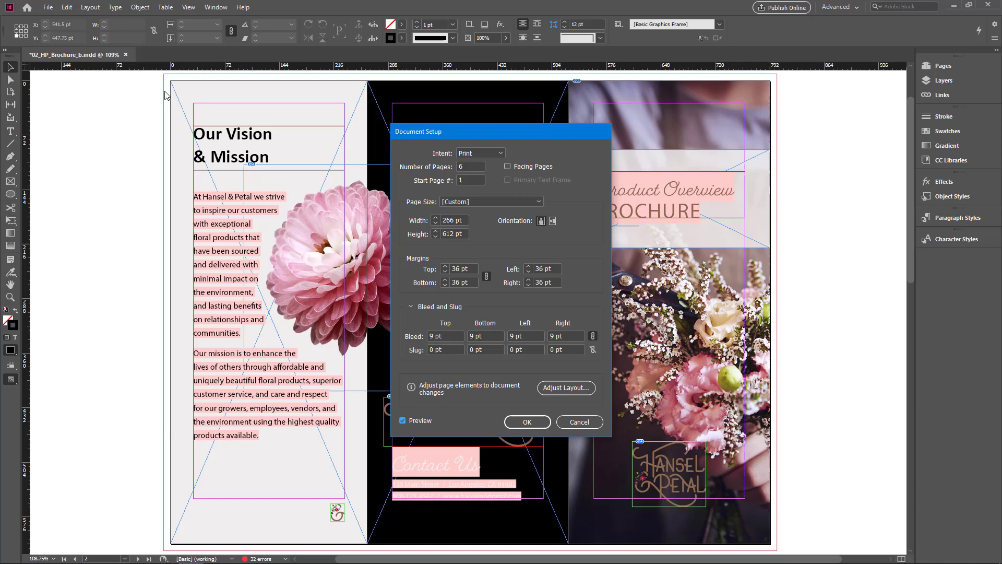
mouse_move(186, 484)
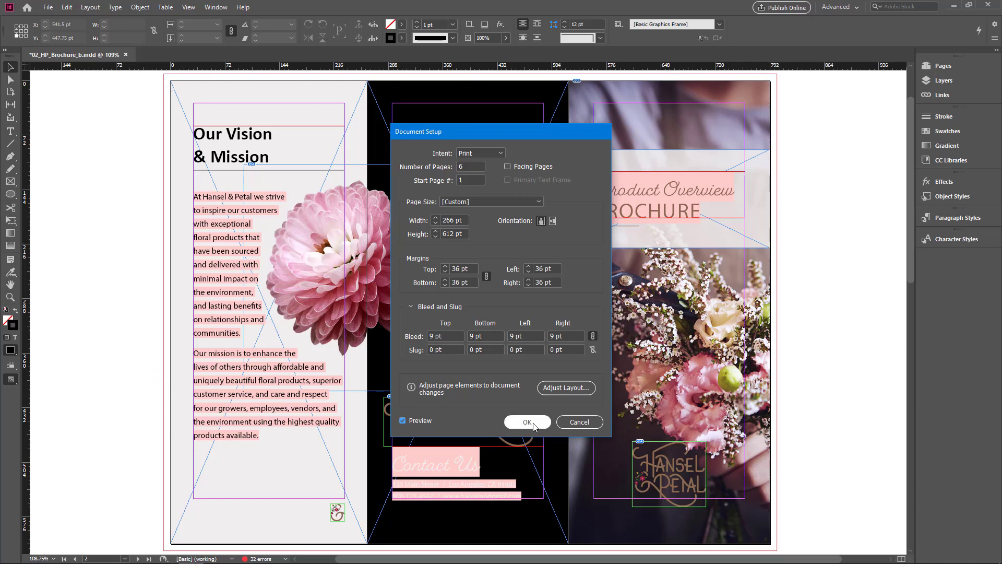
left_click(444, 349)
type("36")
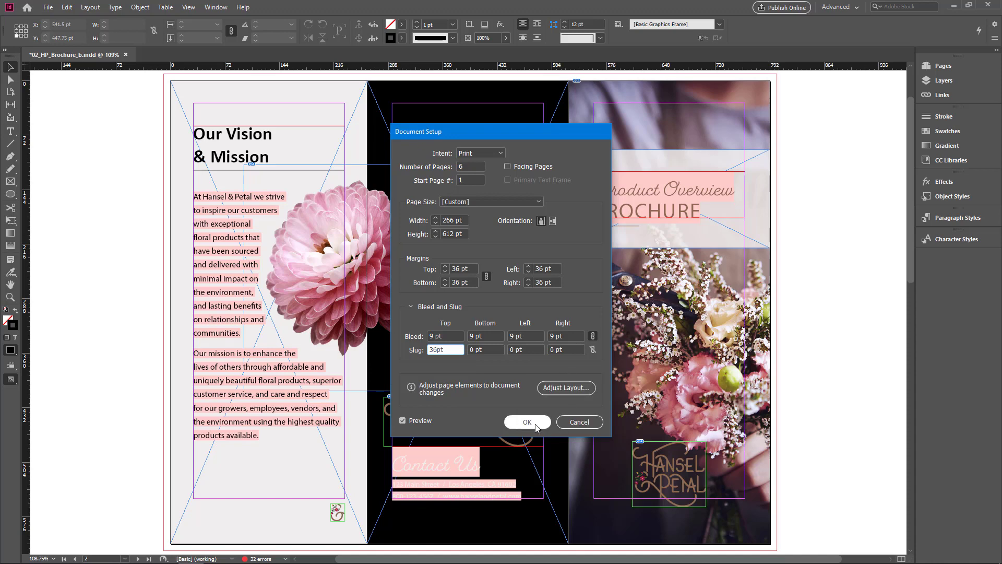
left_click(527, 422)
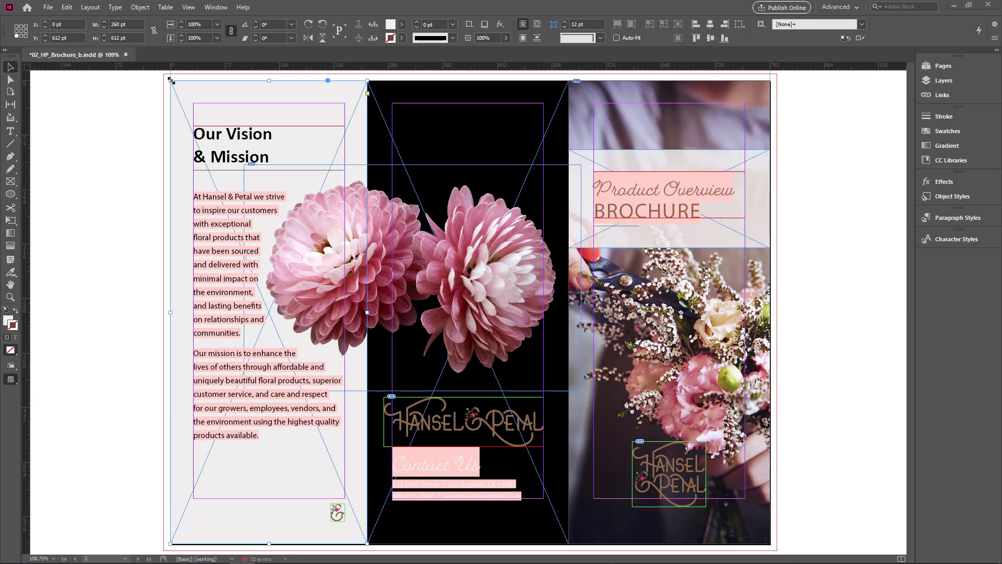
Step: Drag the left background and cover photo corners out to the top and side bleed guides
left_click_drag(171, 81, 165, 75)
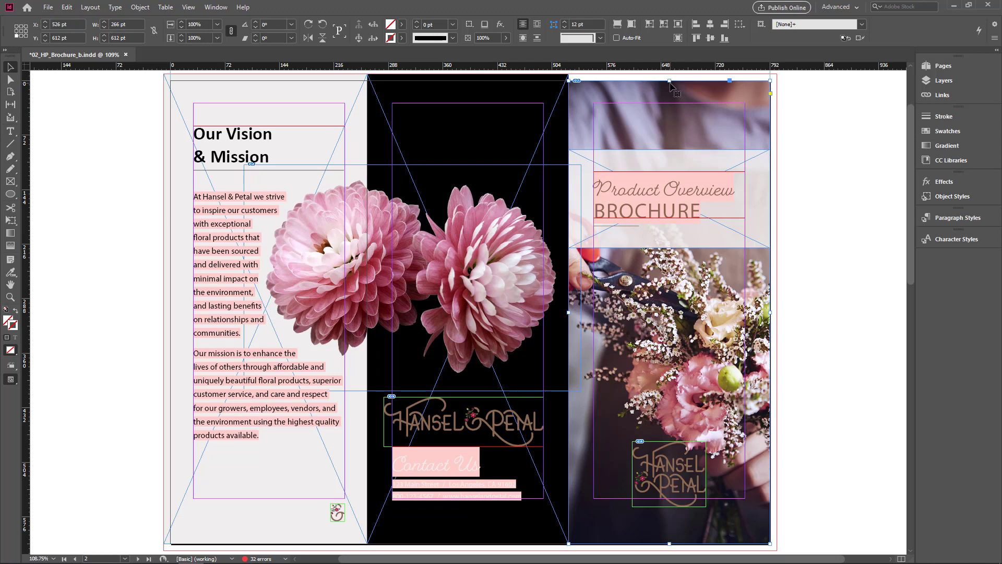
left_click_drag(669, 80, 669, 76)
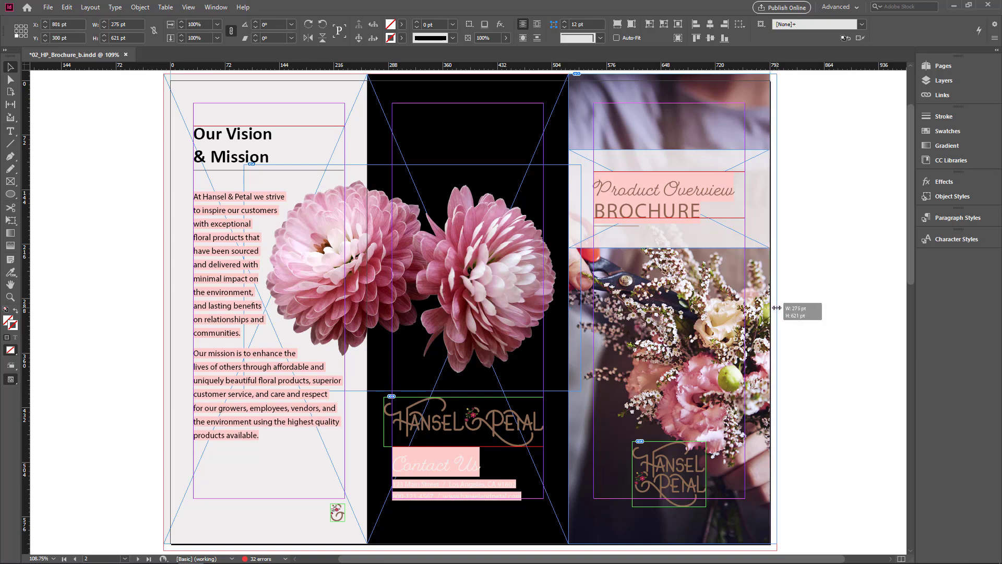
Step: Pull the left background and black middle panel bottoms down to the bottom bleed guide
scroll("down", 3)
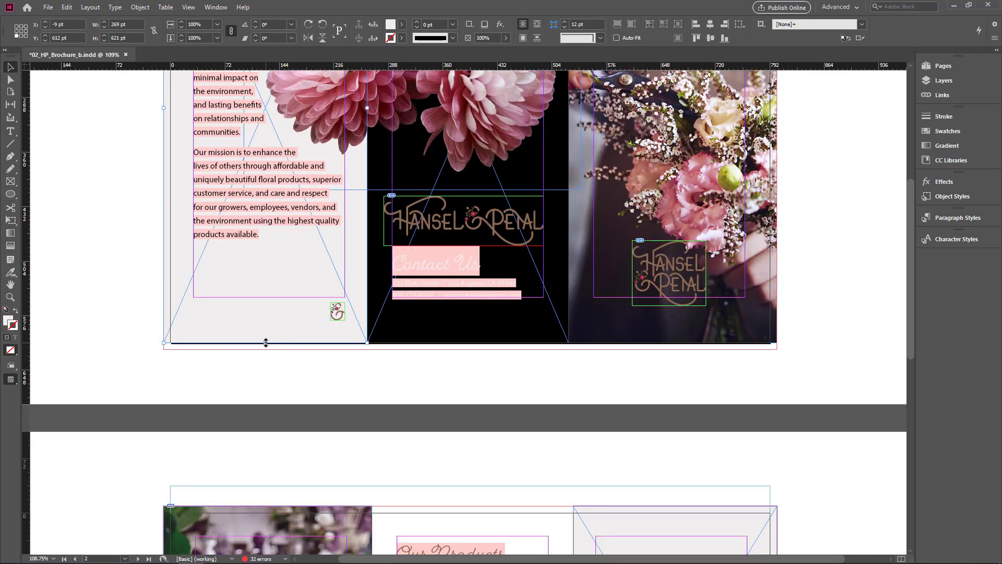
left_click_drag(265, 342, 266, 345)
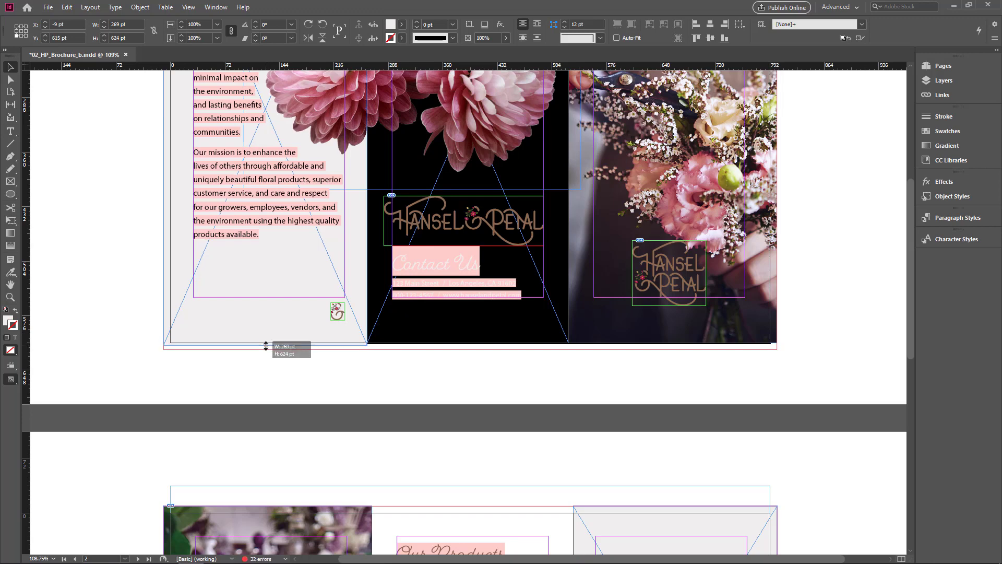
left_click_drag(265, 346, 265, 350)
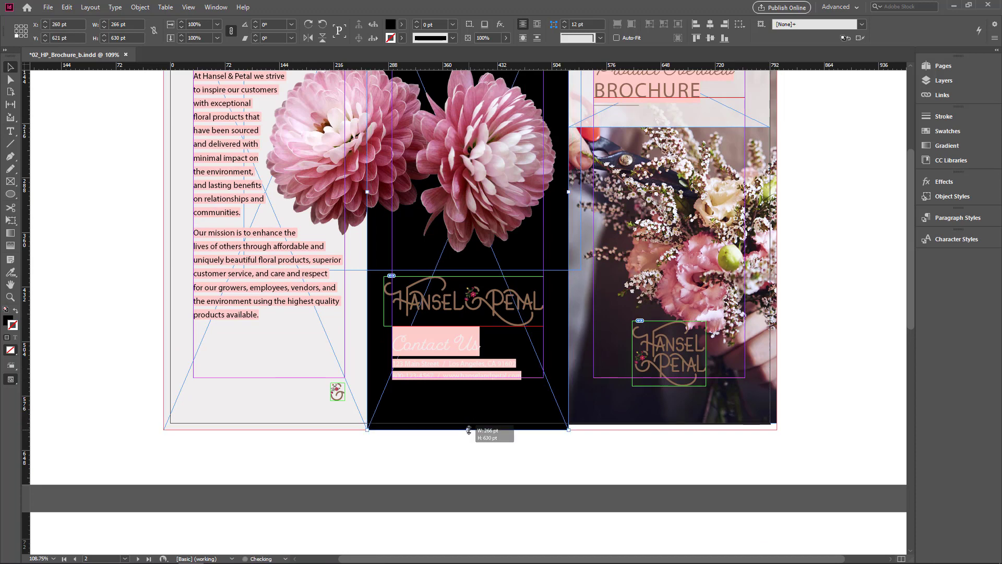
left_click_drag(468, 430, 672, 424)
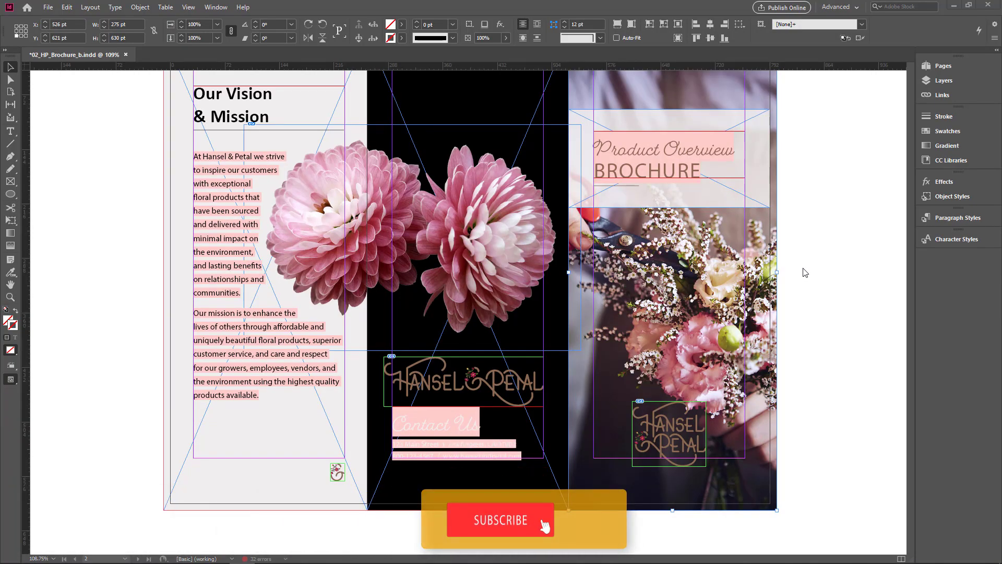
Step: Deselect the cover photo frame by clicking the pasteboard
left_click(500, 519)
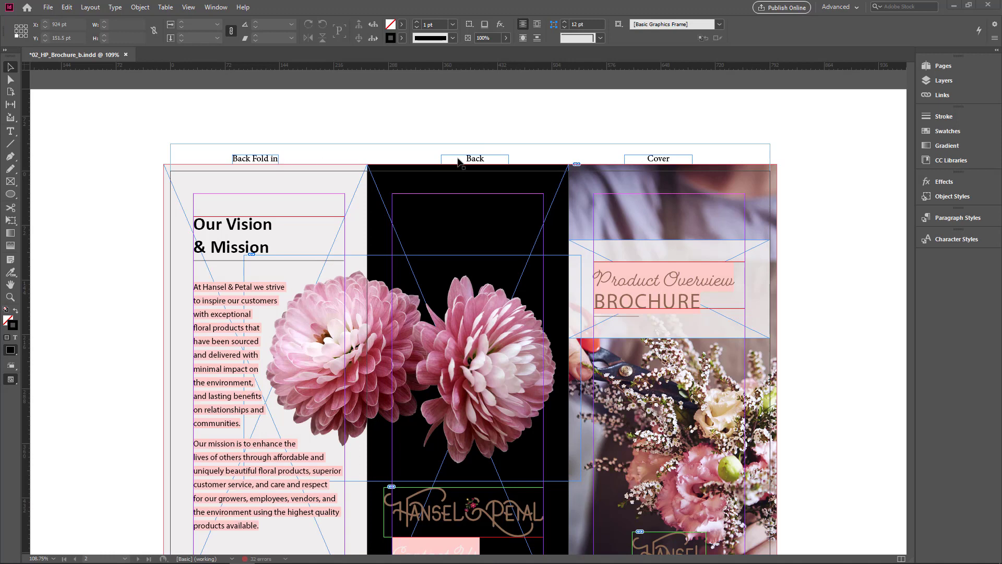
mouse_move(275, 166)
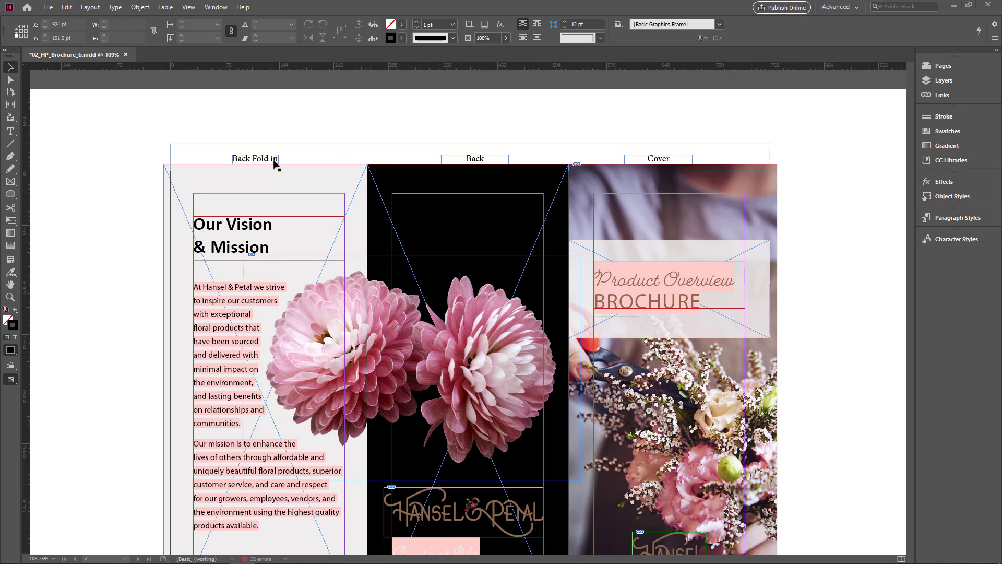